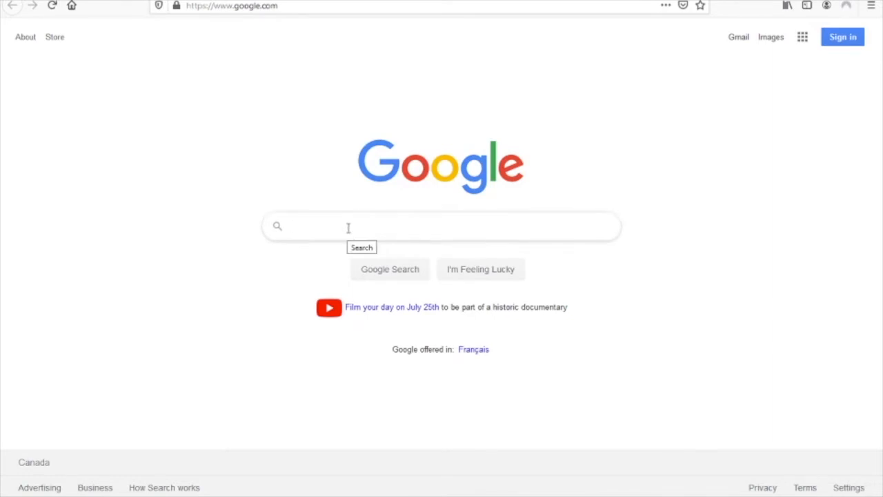
Search Google for 'cmospwd' to list the CmosPwd CGSecurity page.
type("cmospwl")
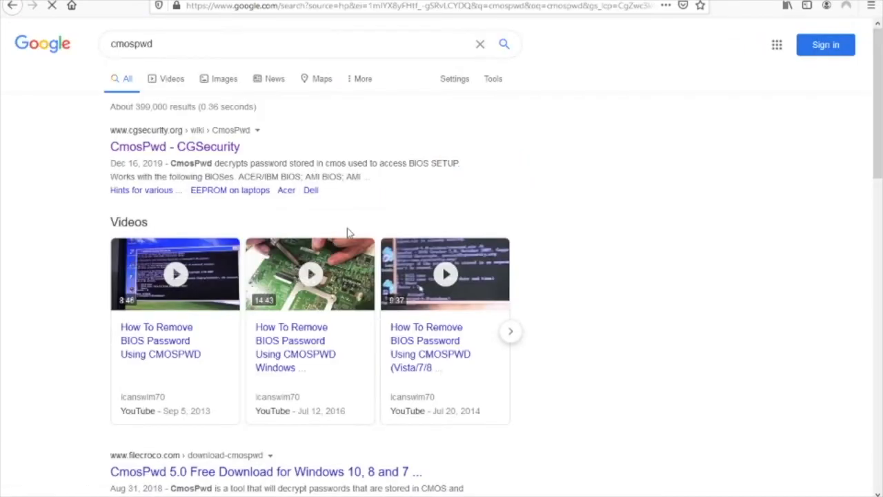
mouse_move(82, 142)
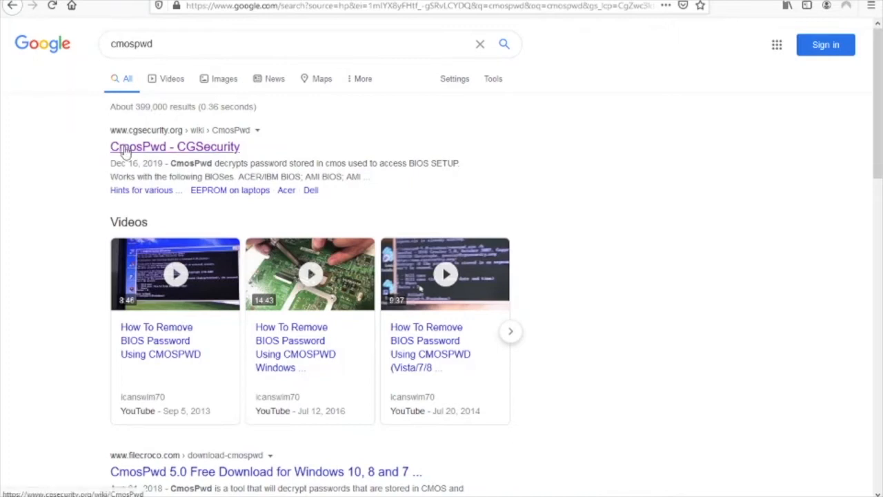
Open the 'CmosPwd - CGSecurity' result and jump to its Download section.
left_click(174, 146)
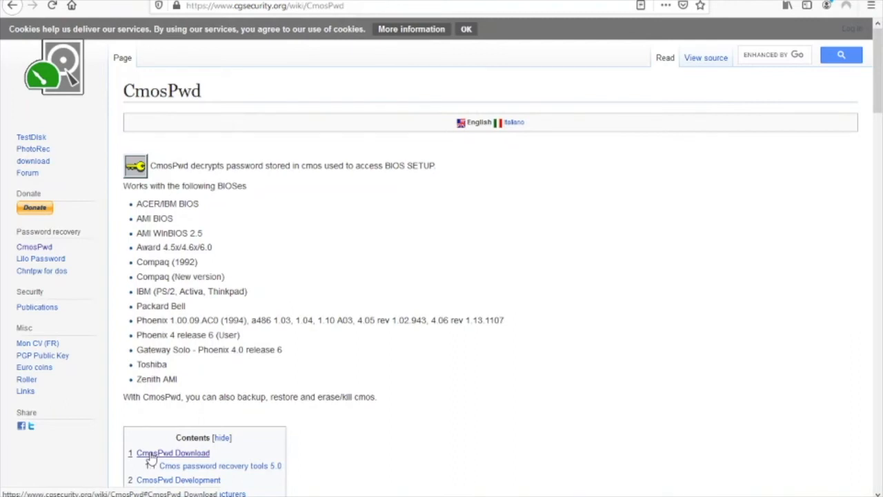
left_click(173, 452)
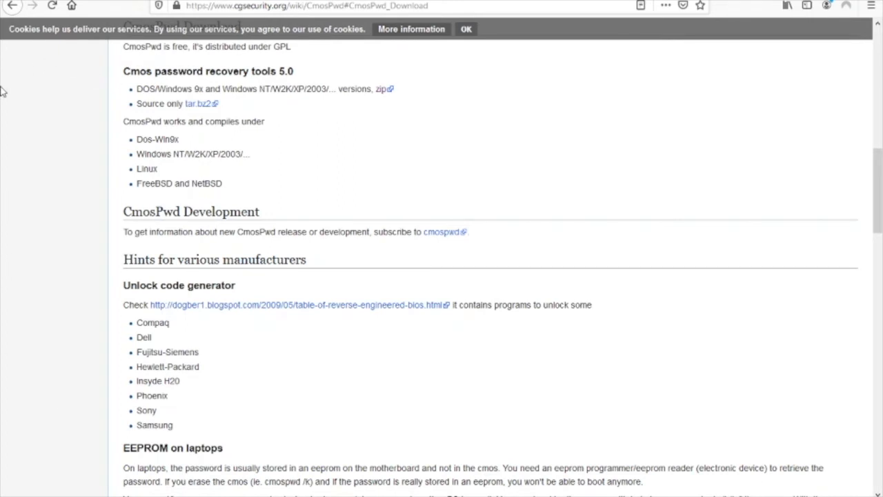
mouse_move(58, 81)
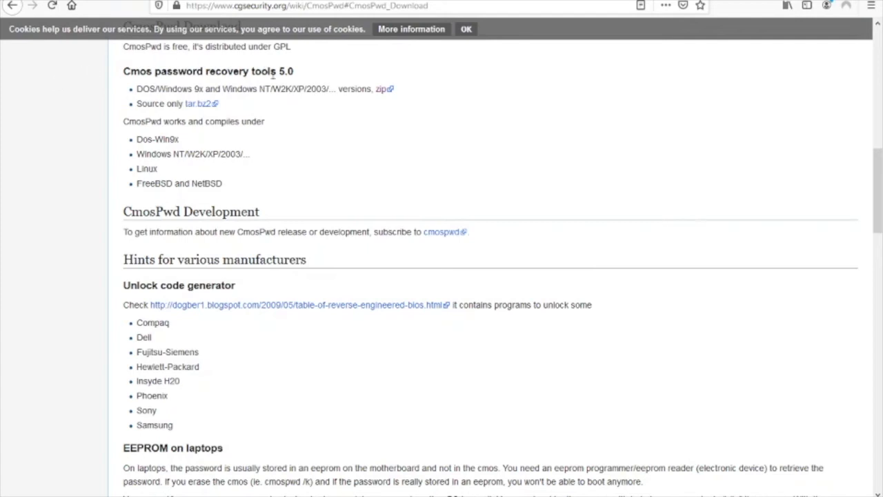
mouse_move(300, 103)
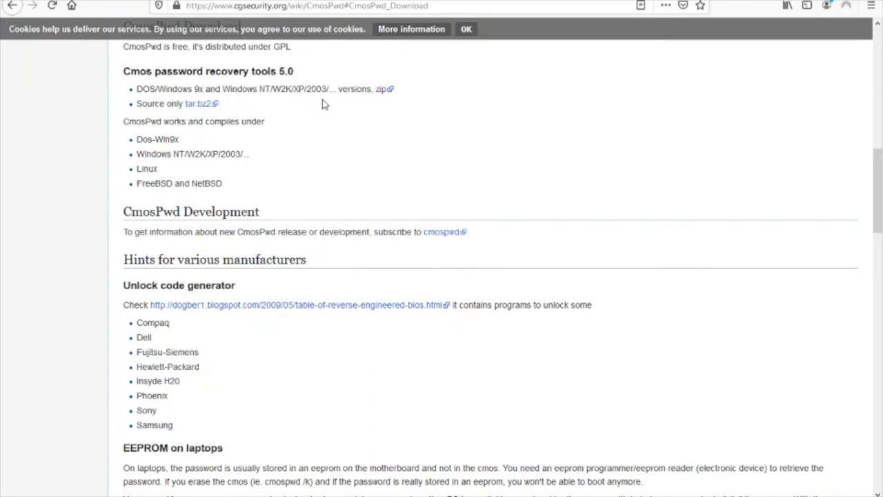
mouse_move(304, 109)
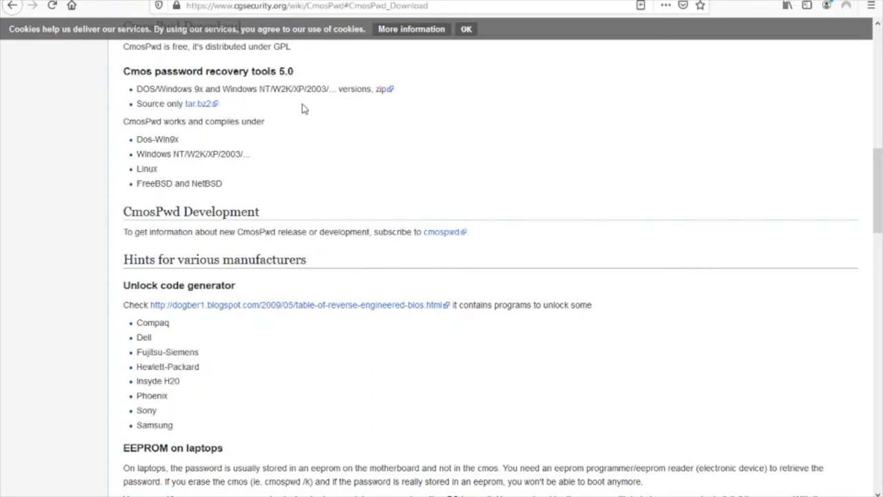
mouse_move(72, 71)
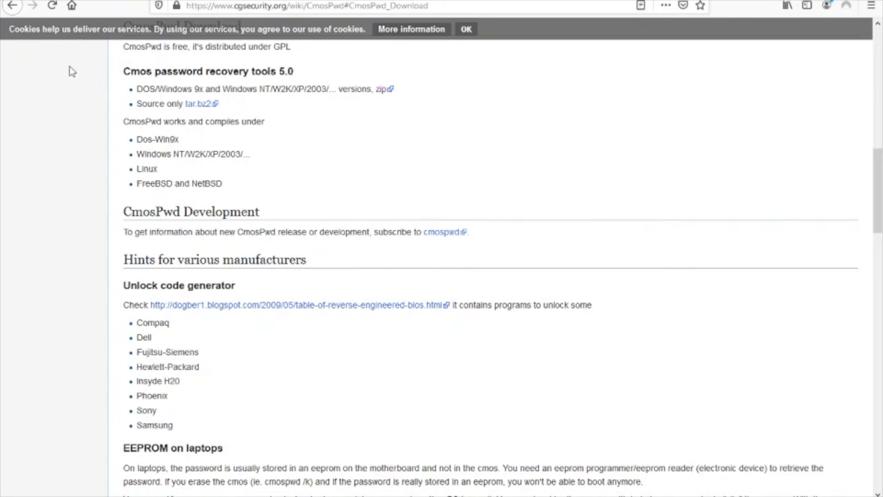
mouse_move(149, 88)
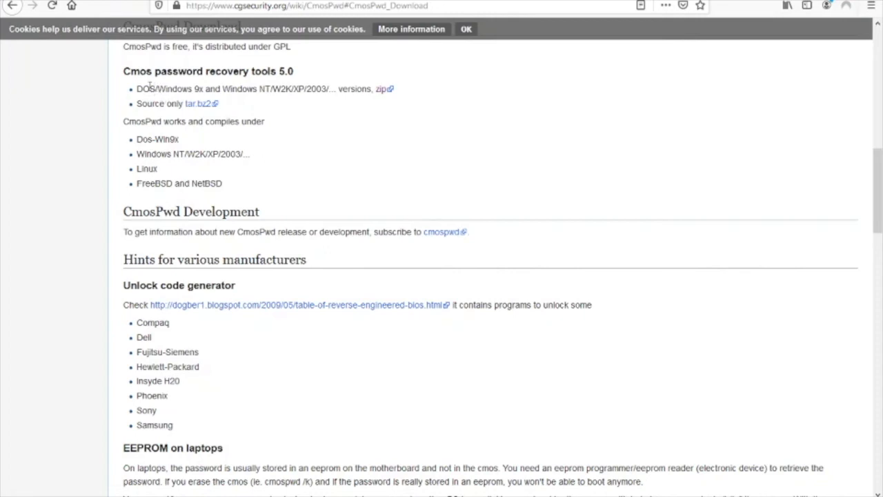
mouse_move(365, 66)
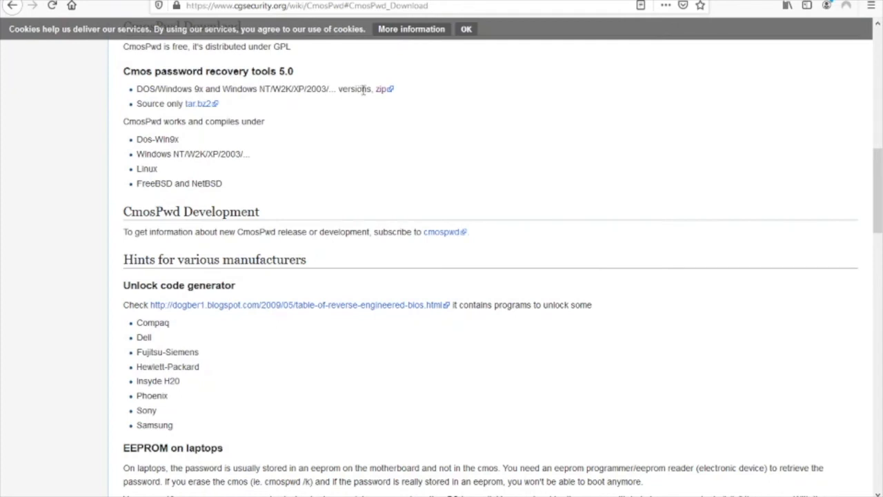
mouse_move(382, 89)
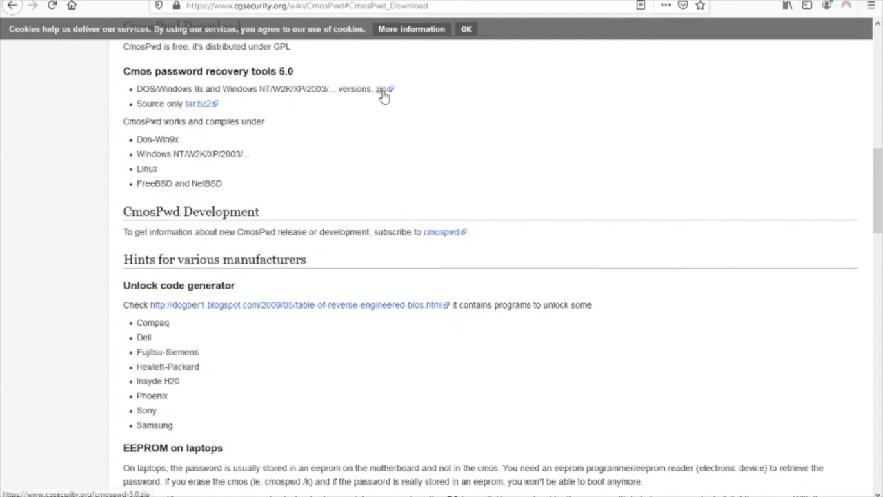
Start downloading the cmospwd-5.0.zip Windows package, bringing up the save prompt.
left_click(381, 89)
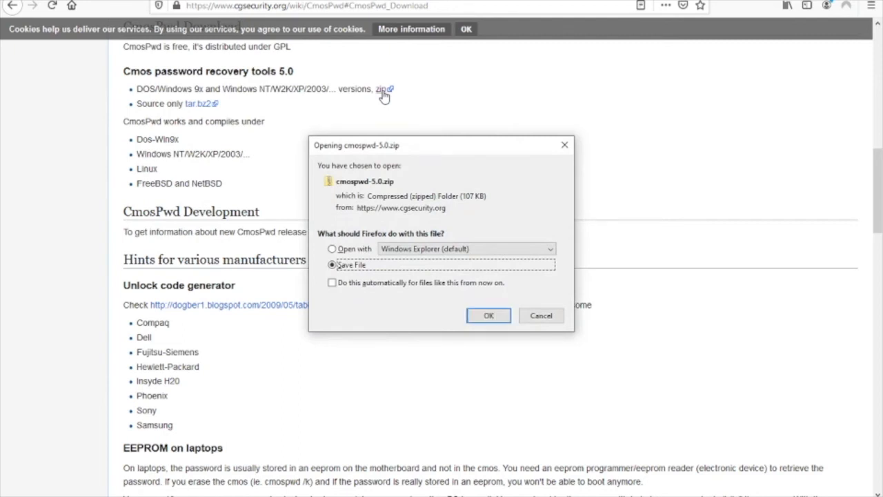
mouse_move(500, 132)
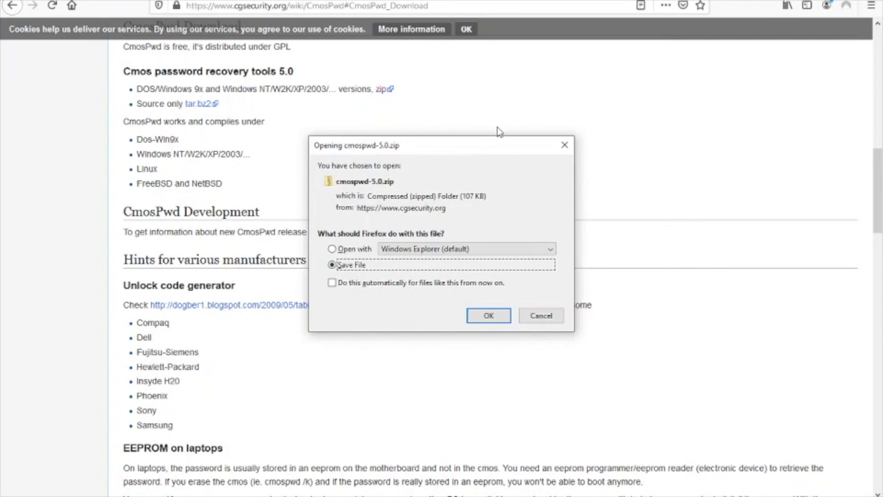
mouse_move(564, 145)
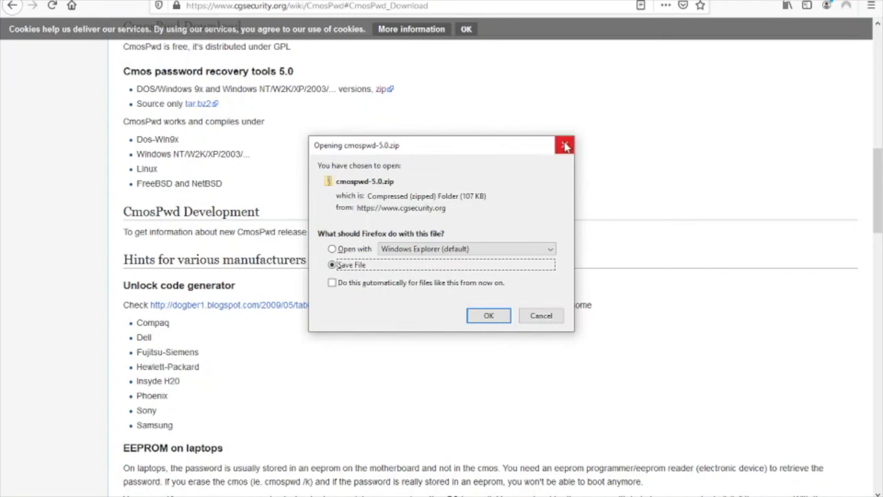
mouse_move(564, 145)
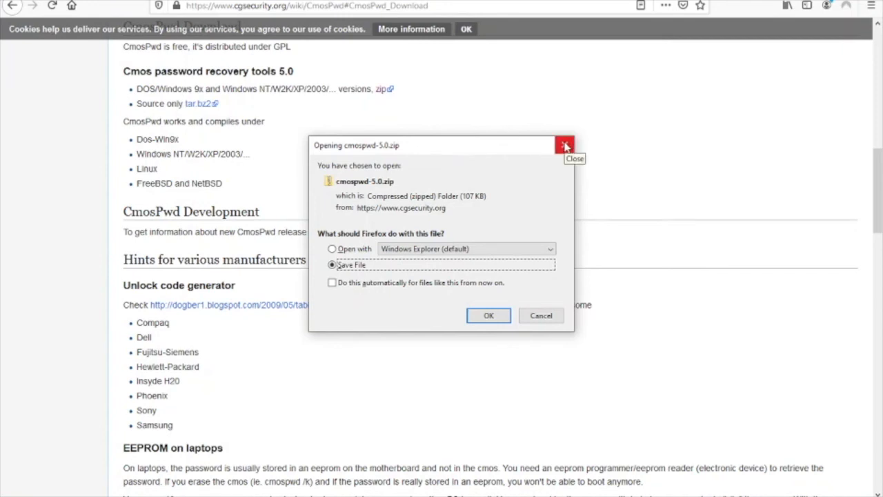